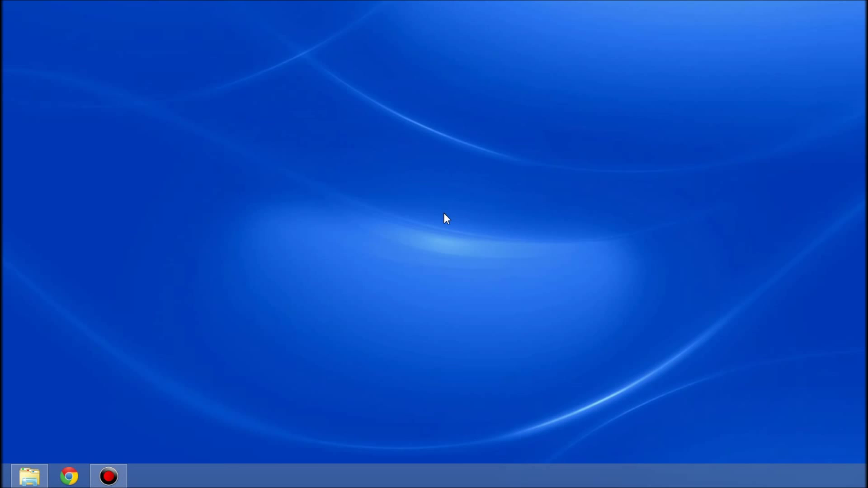
# Browse from File Explorer into Chapter_9 and the 9_1_SimpleTileMap project folder.
pyautogui.click(29, 477)
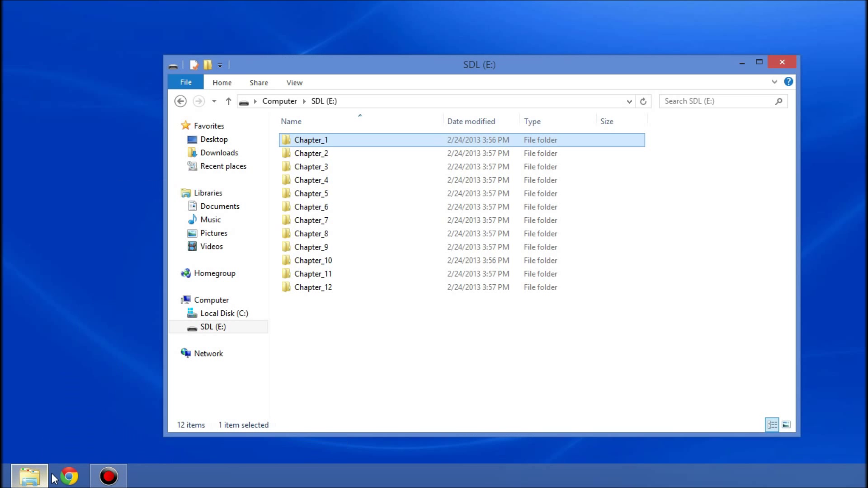
pyautogui.doubleClick(310, 247)
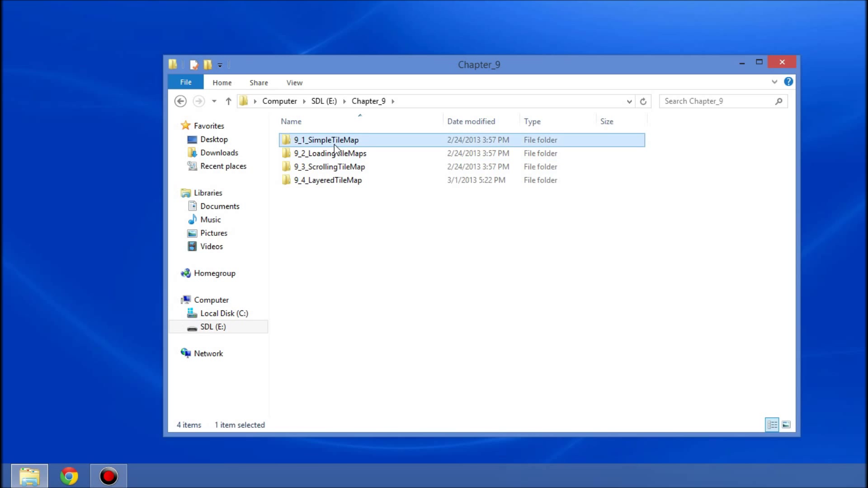
pyautogui.doubleClick(328, 140)
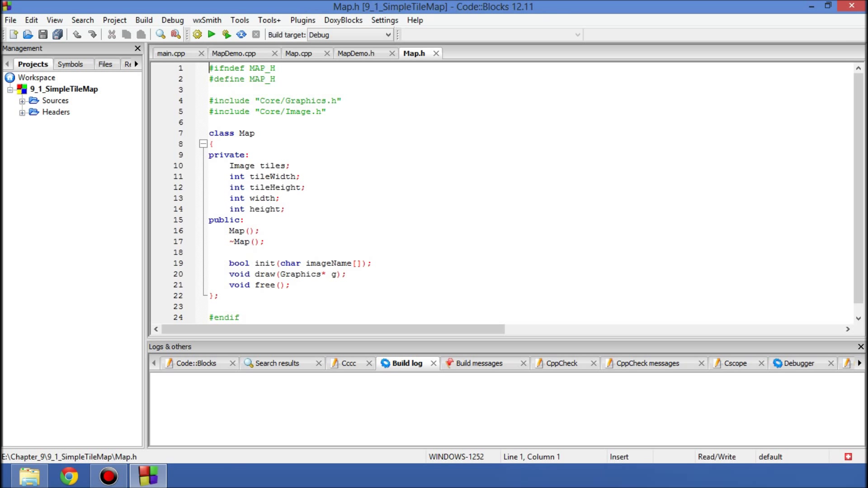
# Build and run 9_1_SimpleTileMap to launch the Map Demo 1 window.
pyautogui.click(212, 34)
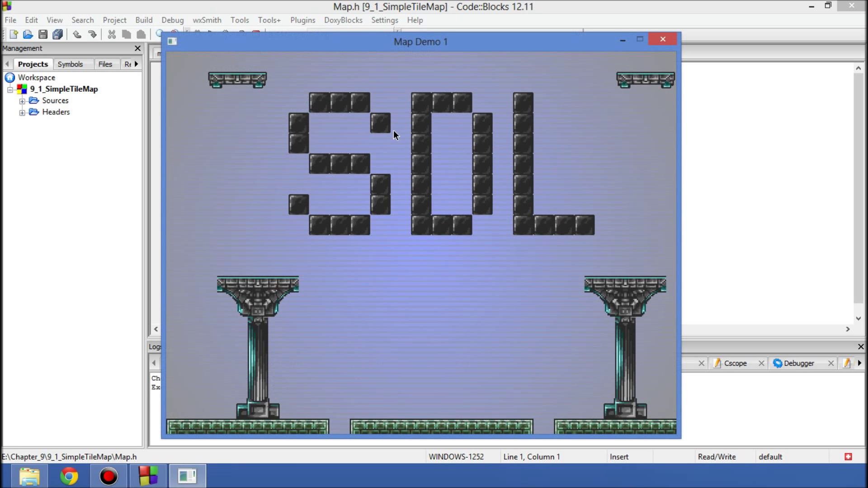
pyautogui.moveTo(185, 68)
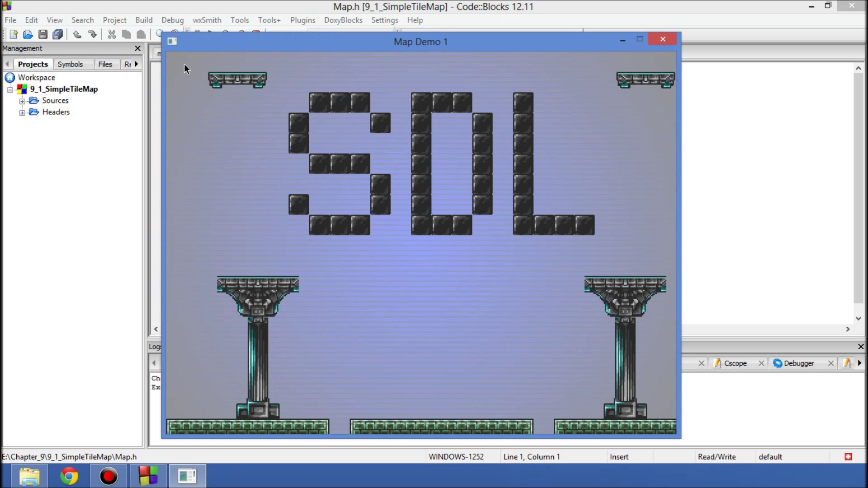
pyautogui.moveTo(309, 127)
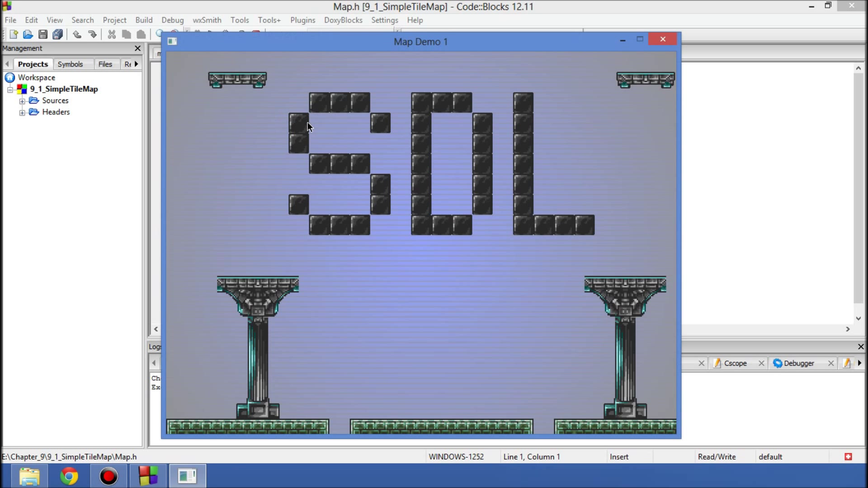
pyautogui.moveTo(640, 358)
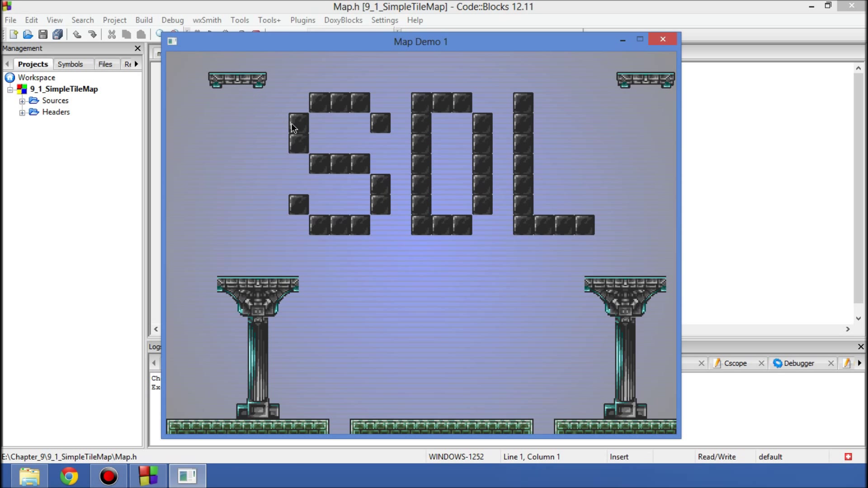
pyautogui.moveTo(295, 211)
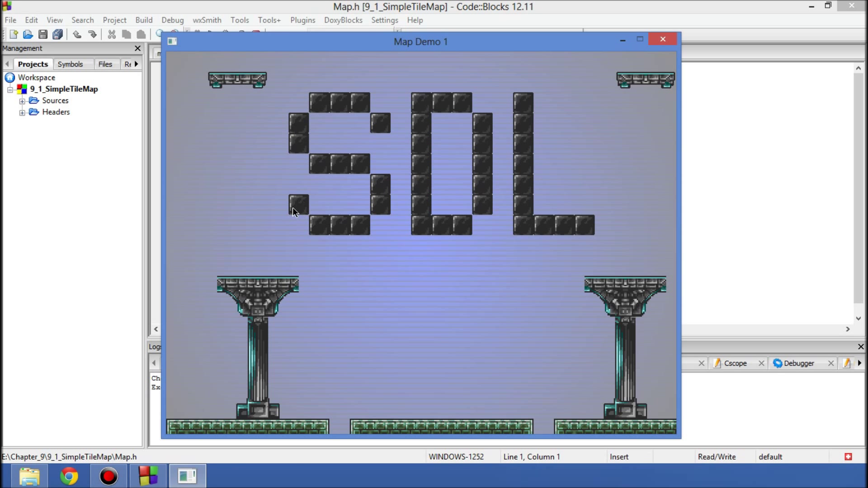
pyautogui.moveTo(254, 389)
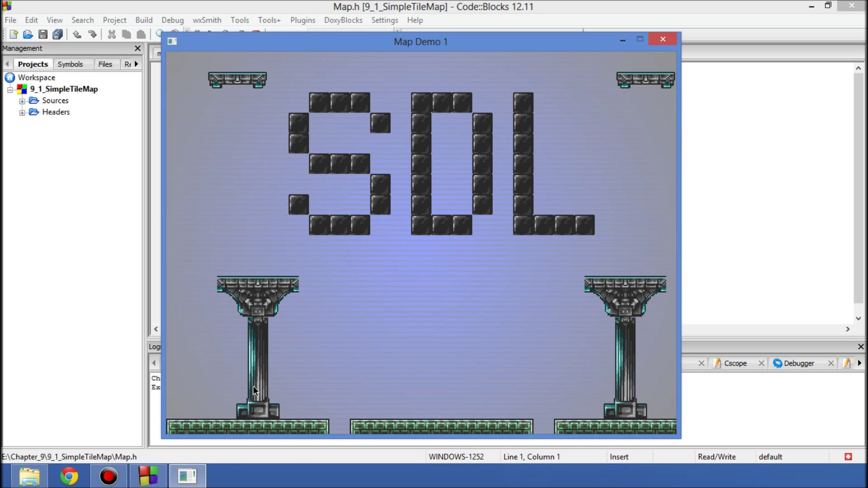
pyautogui.moveTo(624, 392)
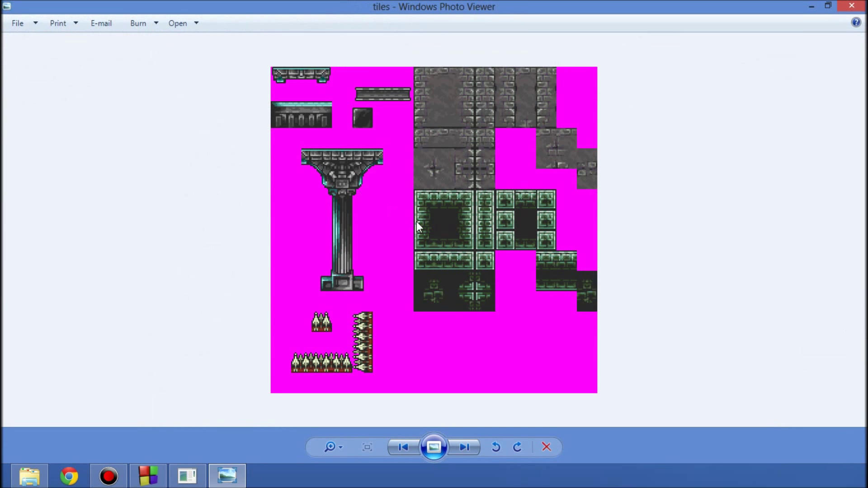
pyautogui.moveTo(618, 402)
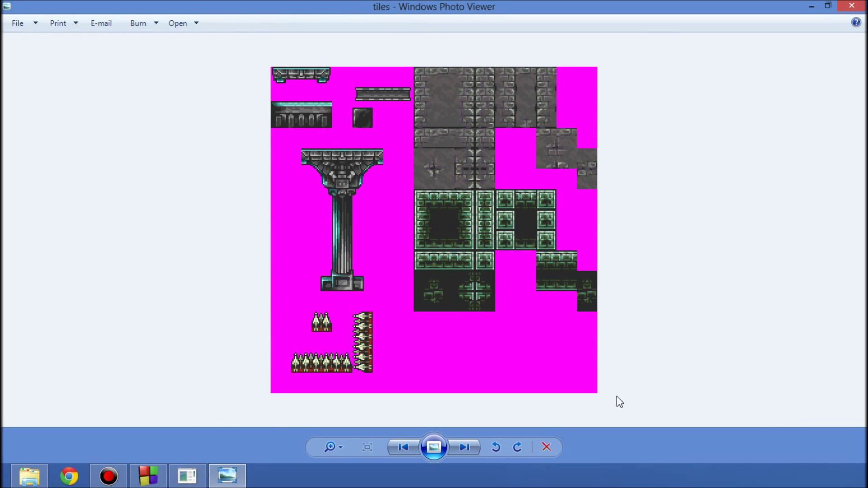
pyautogui.moveTo(598, 393)
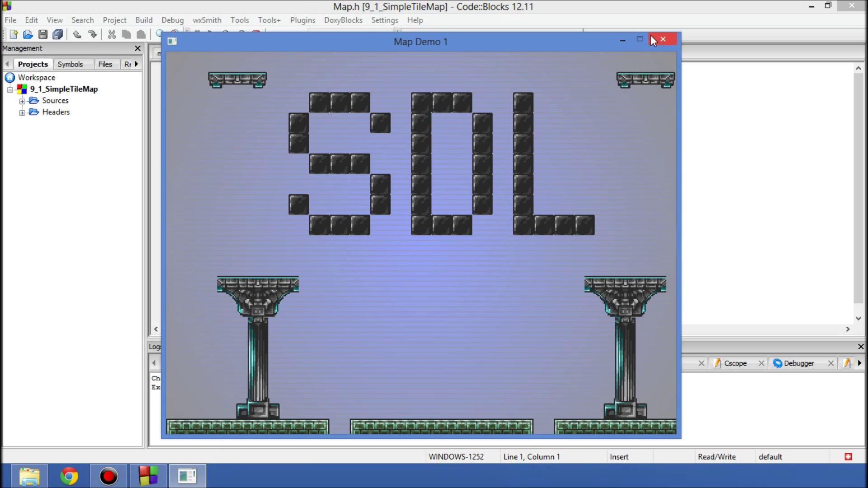
# Close Map Demo 1 and read through Map.cpp and MapDemo.cpp in the editor.
pyautogui.click(662, 39)
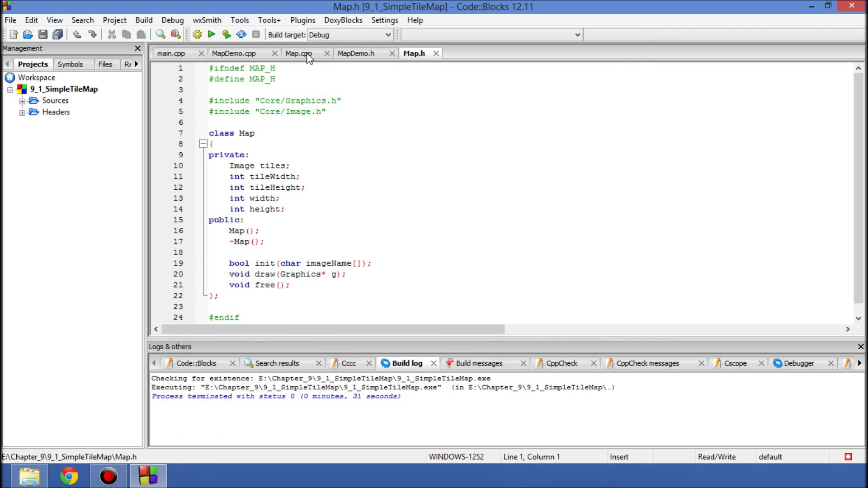
pyautogui.click(298, 54)
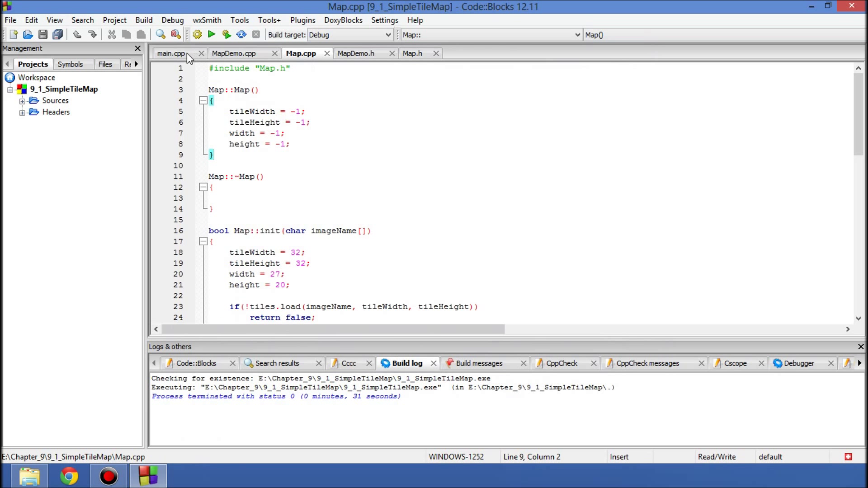
pyautogui.click(233, 53)
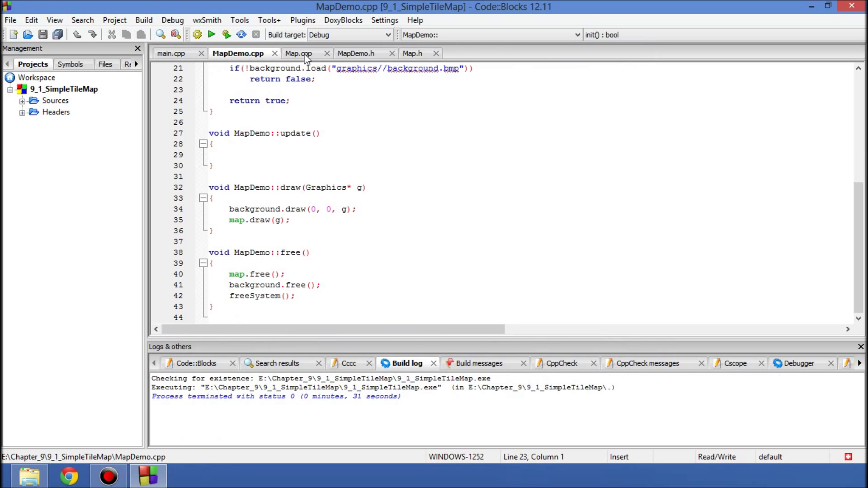
pyautogui.click(298, 53)
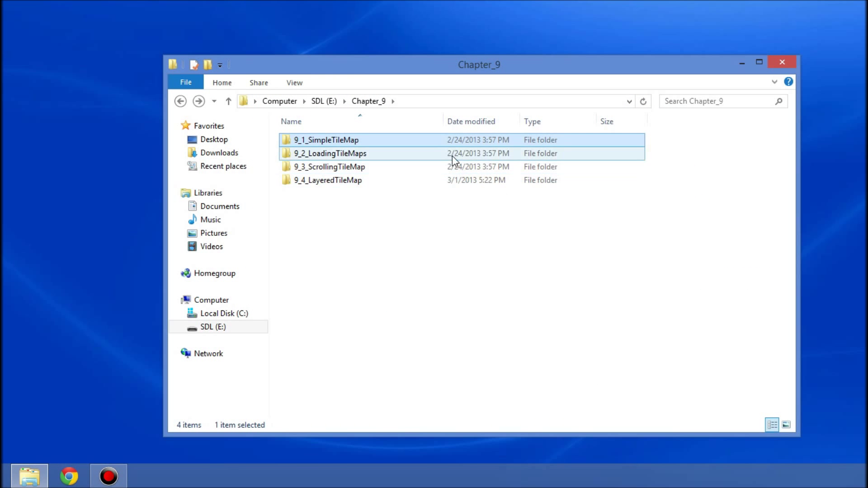
# Open the 9_2_LoadingTileMaps project in Code::Blocks from its folder.
pyautogui.doubleClick(336, 154)
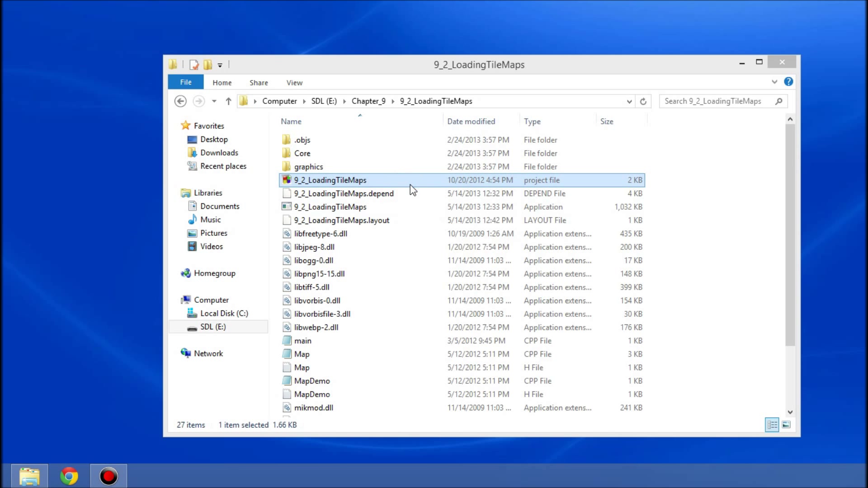
pyautogui.doubleClick(330, 180)
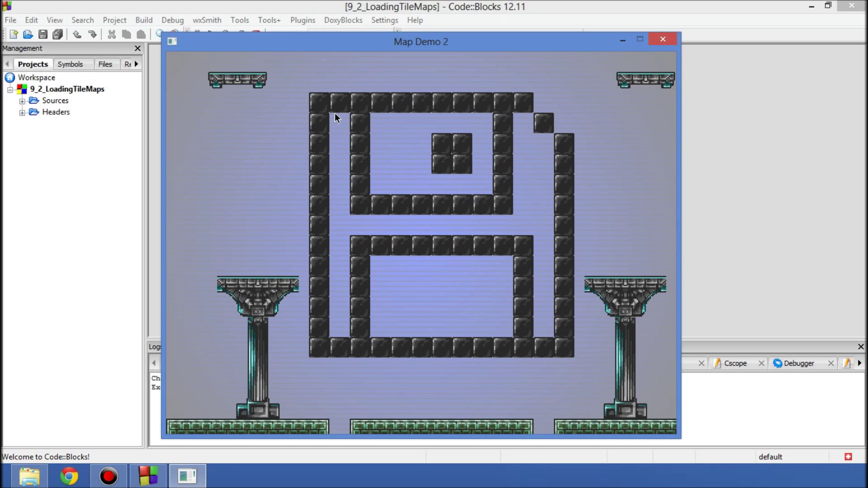
pyautogui.moveTo(603, 184)
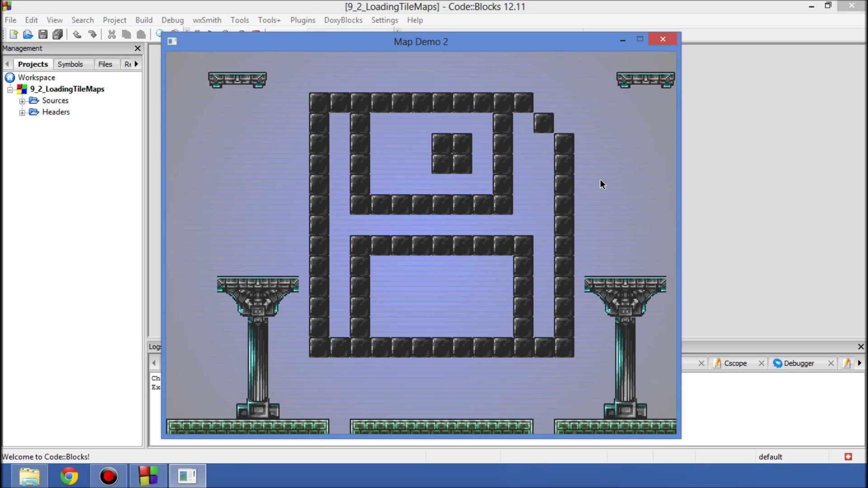
pyautogui.moveTo(366, 169)
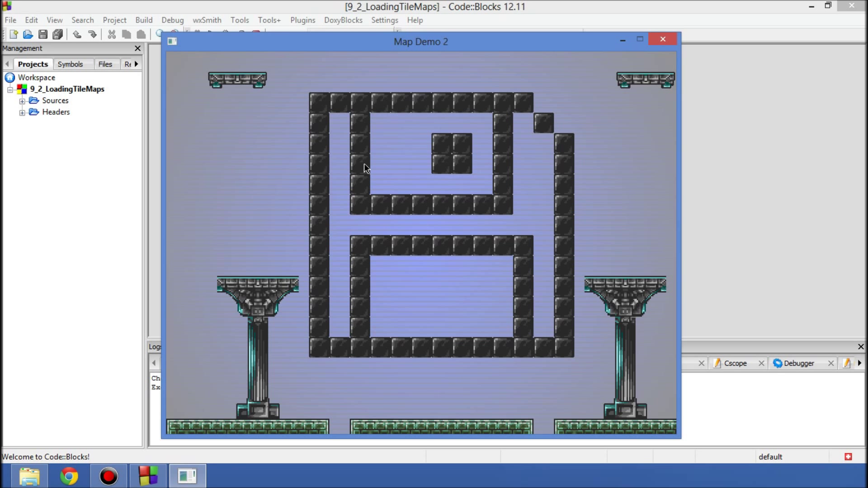
pyautogui.moveTo(570, 89)
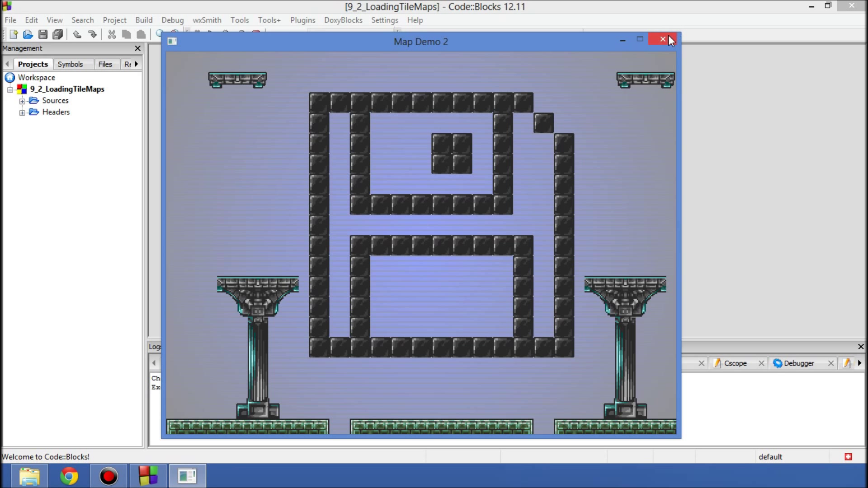
# Close Map Demo 2, read the Map file's size and layer data in Notepad, then close it.
pyautogui.click(663, 39)
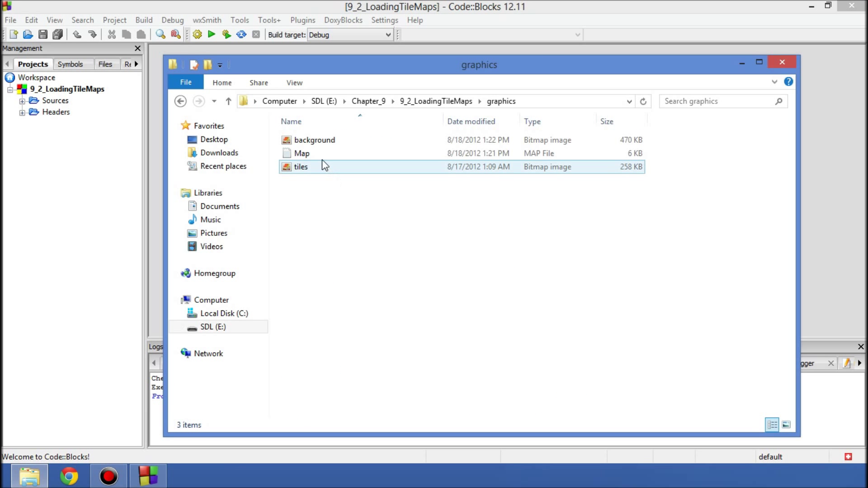
pyautogui.doubleClick(302, 154)
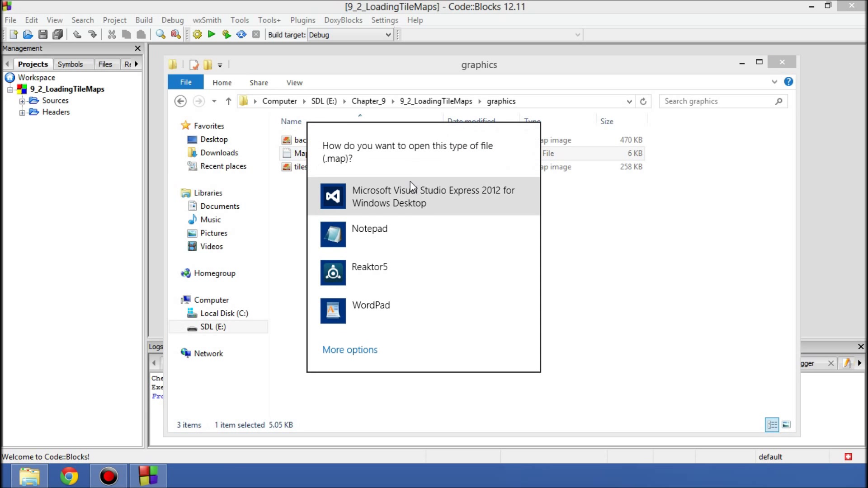
pyautogui.click(369, 229)
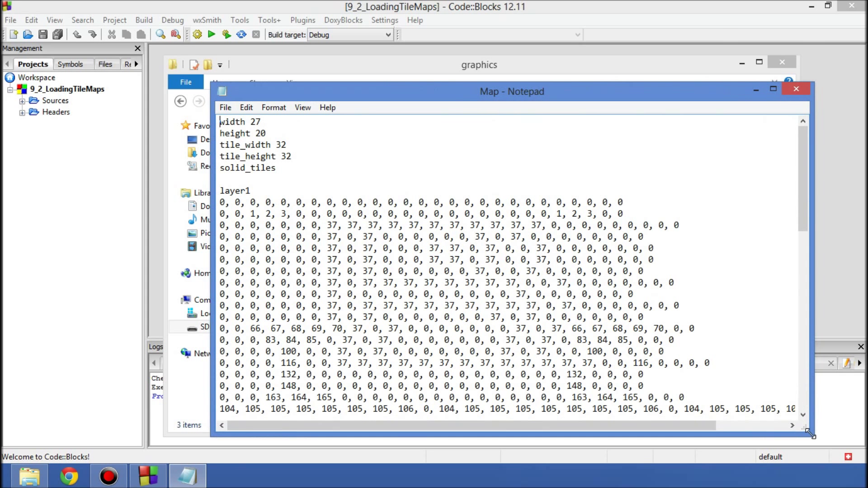
pyautogui.scroll(-3)
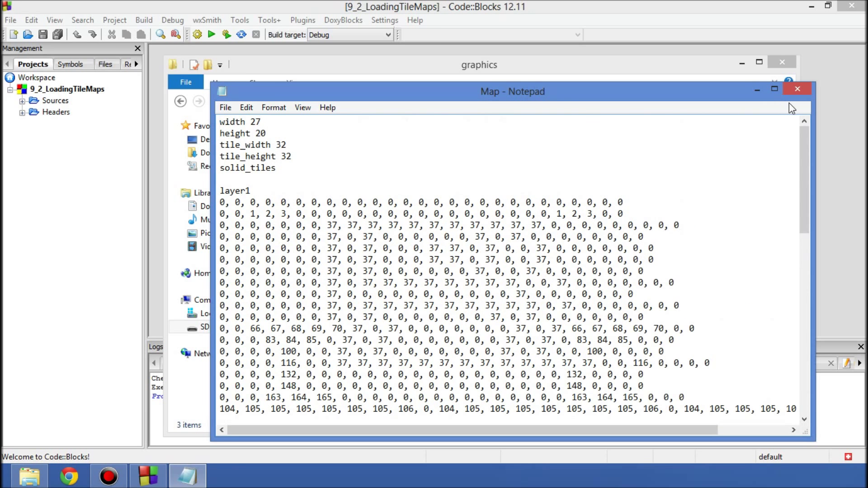
pyautogui.click(798, 88)
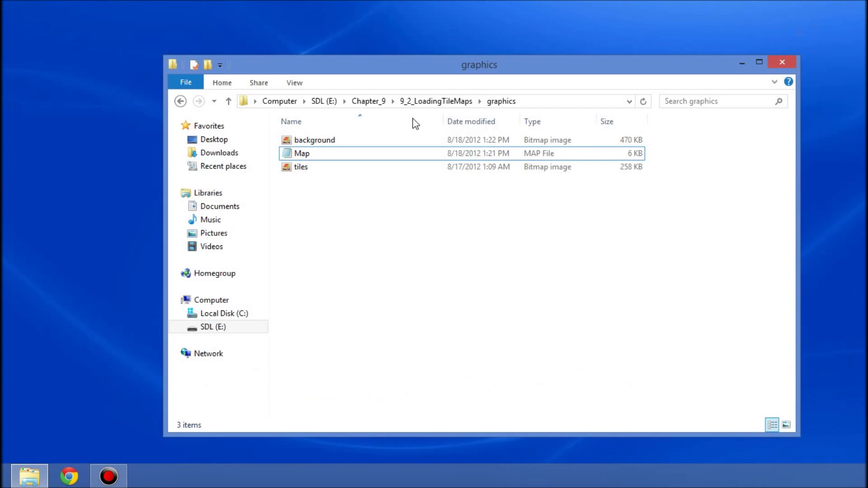
# Open and run the 9_3_ScrollingTileMap project from Chapter_9, then close Map Demo 3.
pyautogui.click(367, 100)
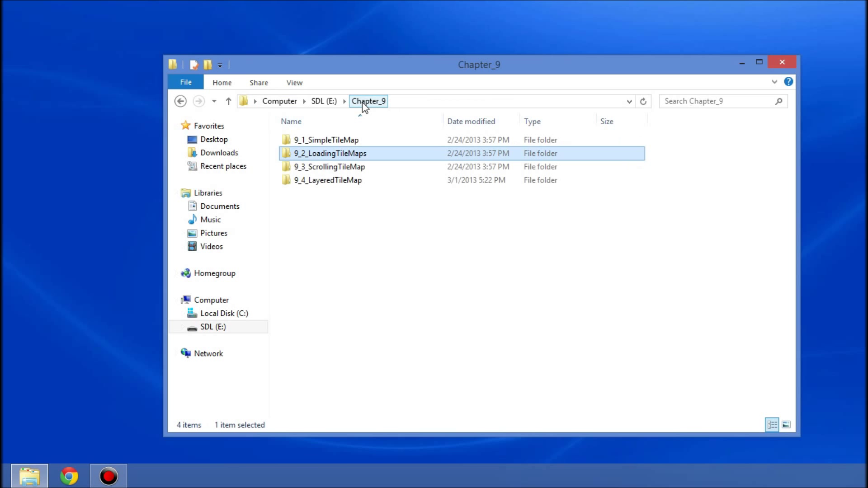
pyautogui.doubleClick(330, 166)
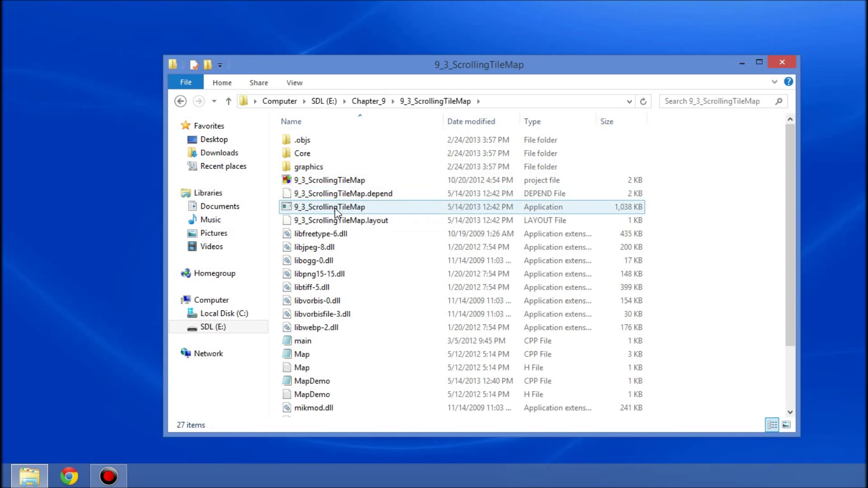
pyautogui.click(330, 180)
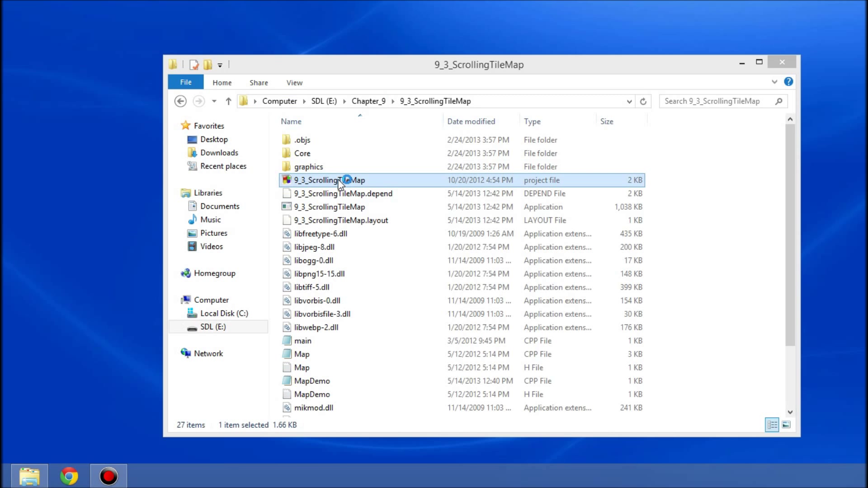
pyautogui.doubleClick(329, 180)
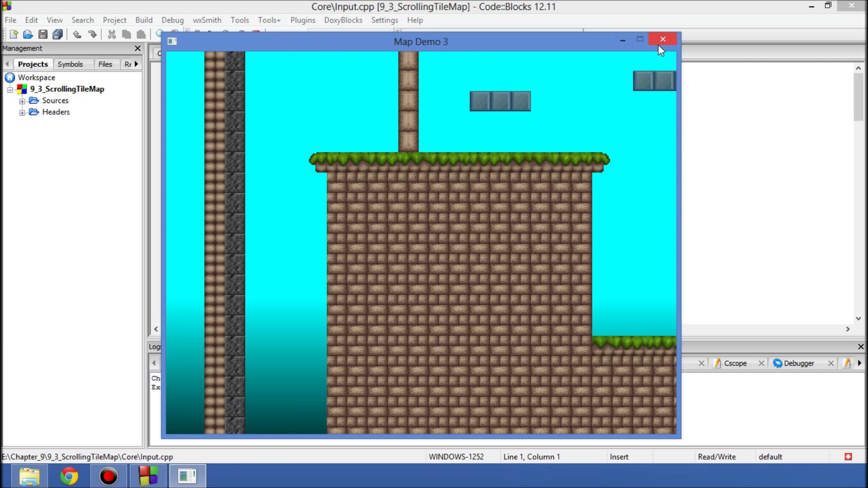
pyautogui.click(662, 39)
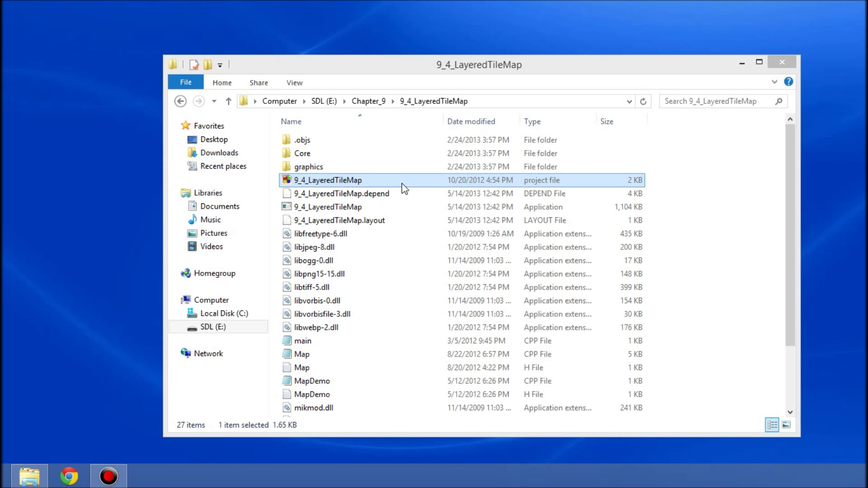
# Open the 9_4_LayeredTileMap project file to build and run Map Demo 4.
pyautogui.doubleClick(327, 180)
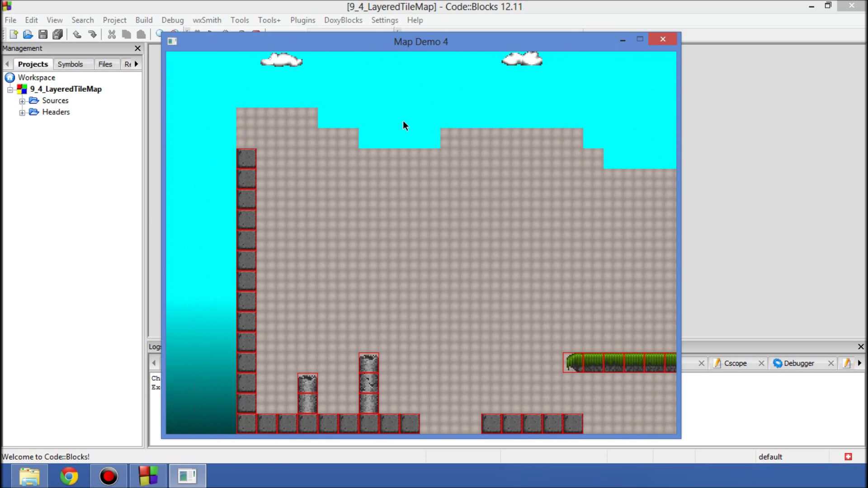
pyautogui.moveTo(412, 201)
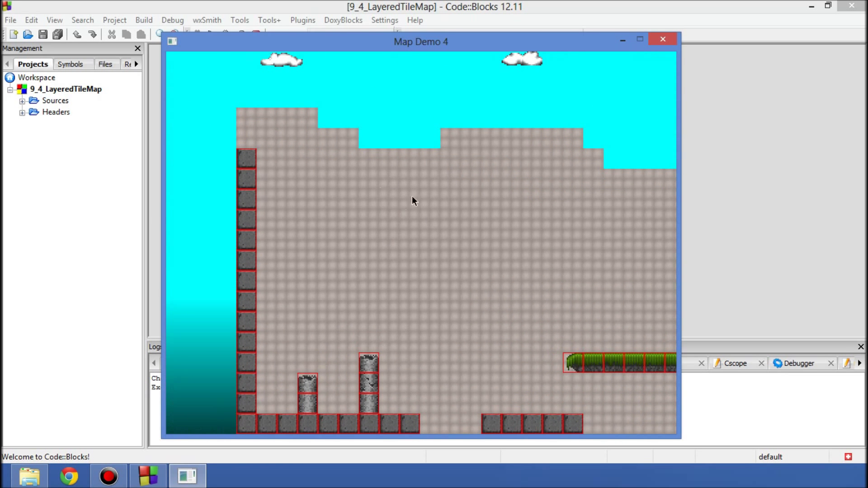
pyautogui.moveTo(375, 364)
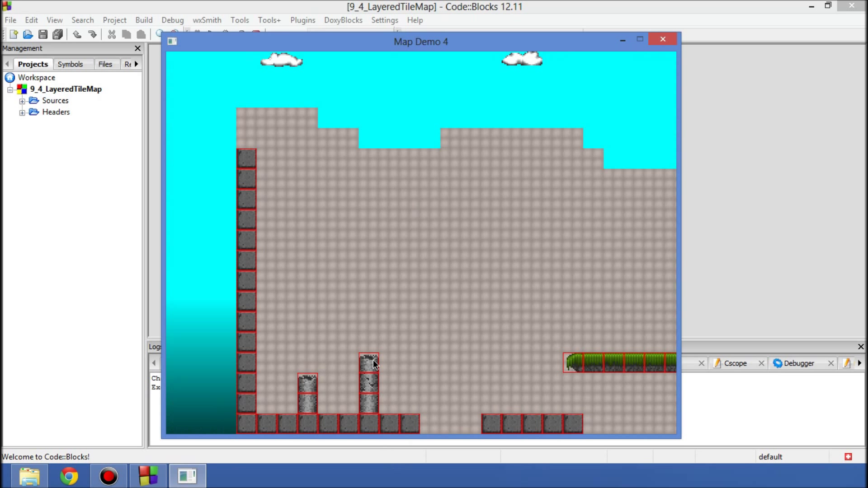
pyautogui.moveTo(398, 311)
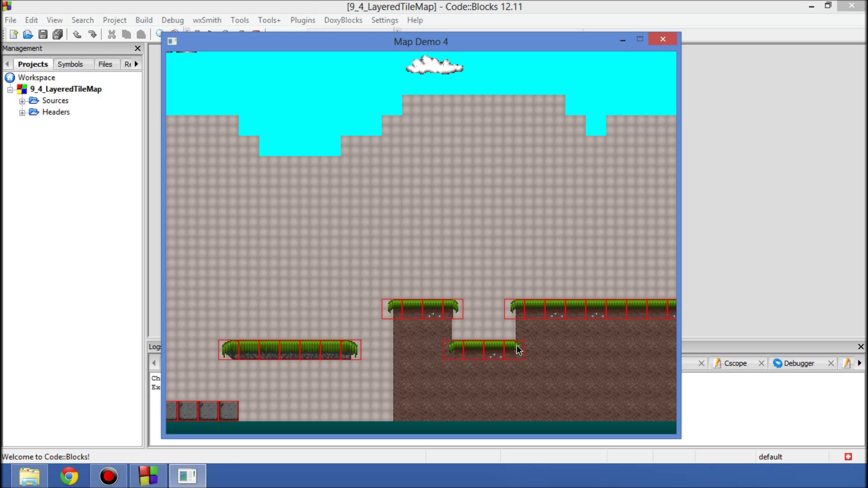
pyautogui.moveTo(512, 304)
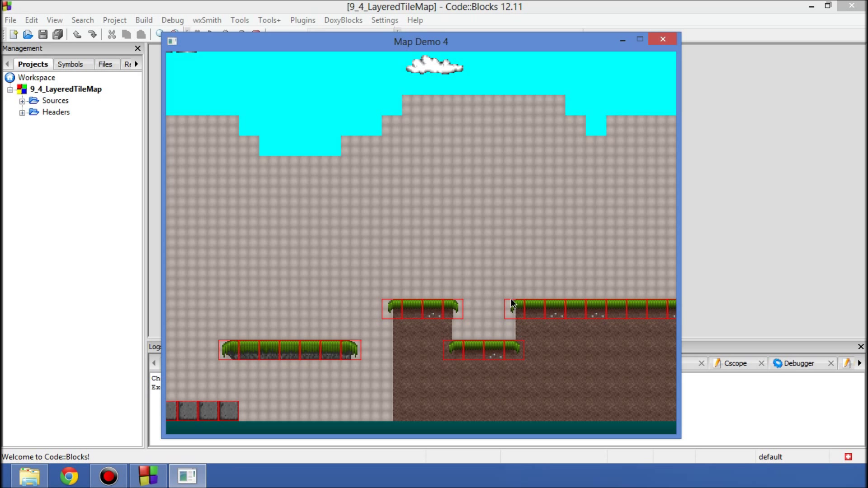
pyautogui.moveTo(526, 355)
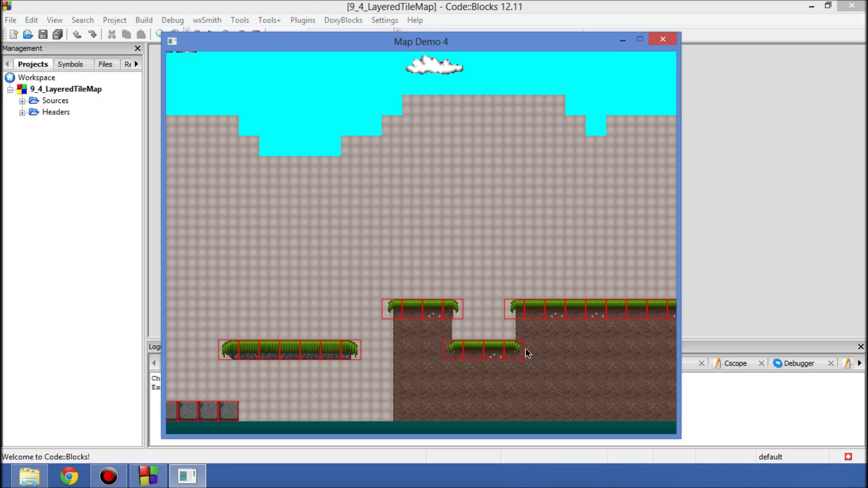
pyautogui.moveTo(518, 342)
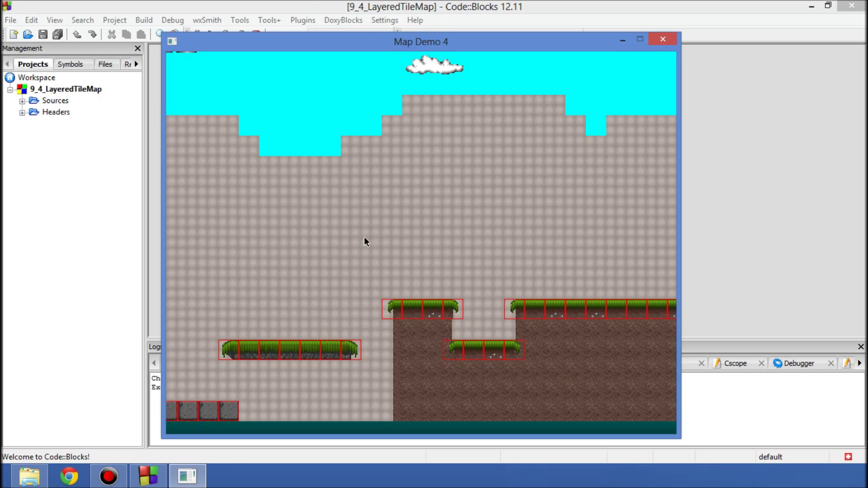
pyautogui.moveTo(357, 235)
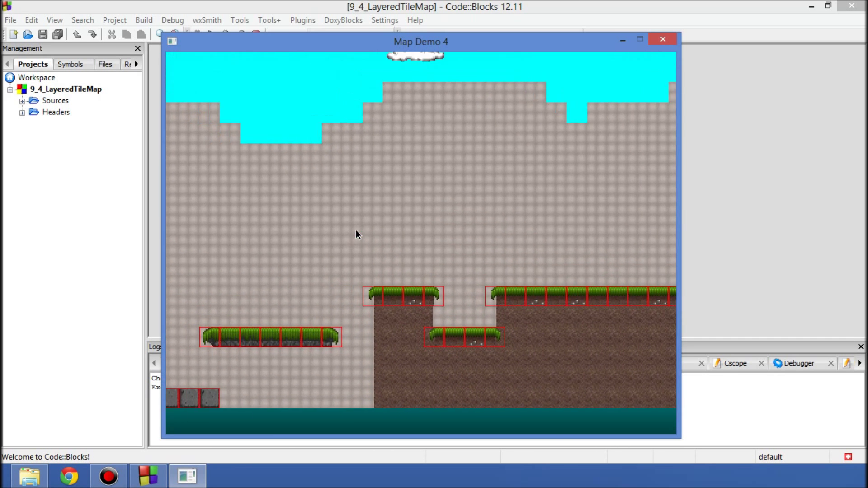
pyautogui.moveTo(569, 105)
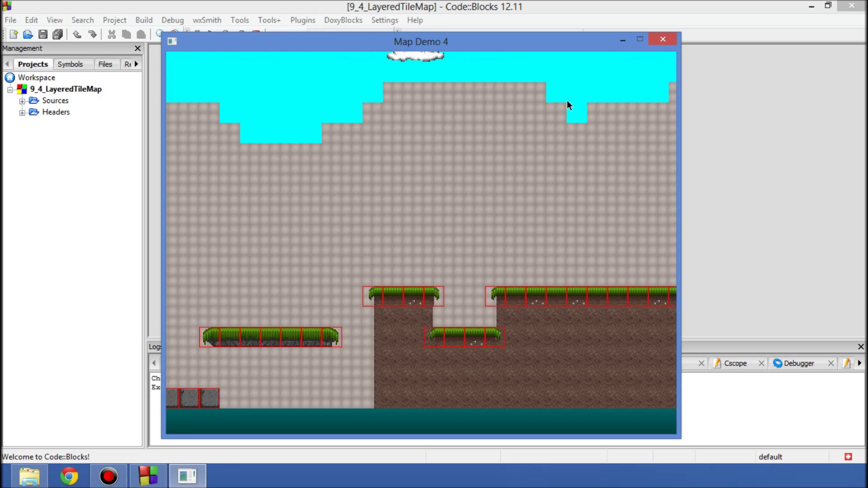